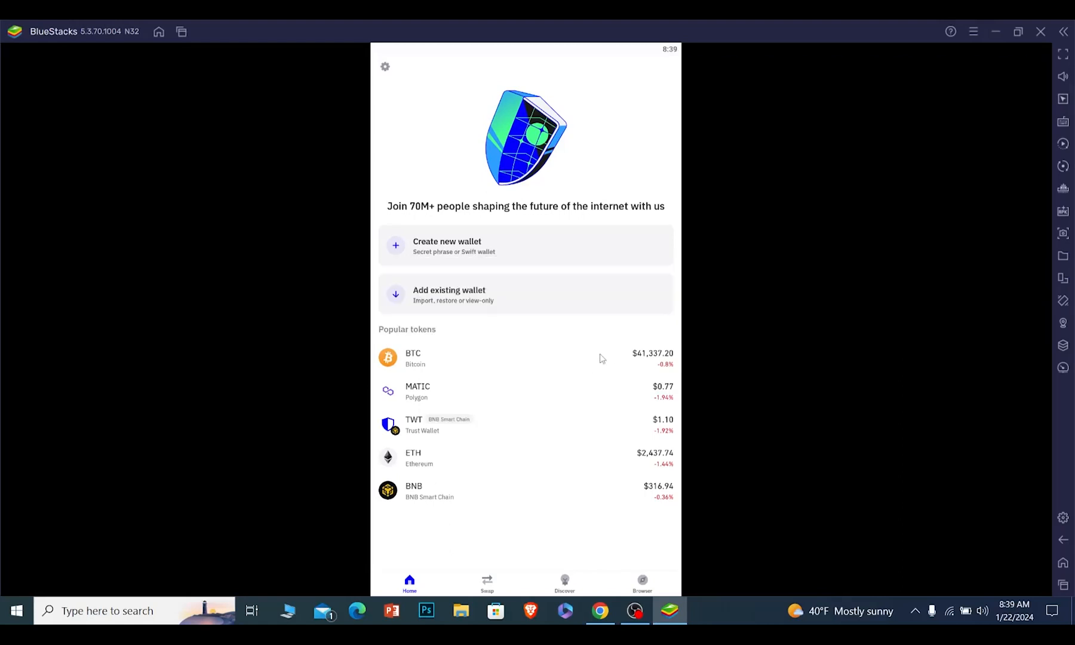
mouse_move(740, 172)
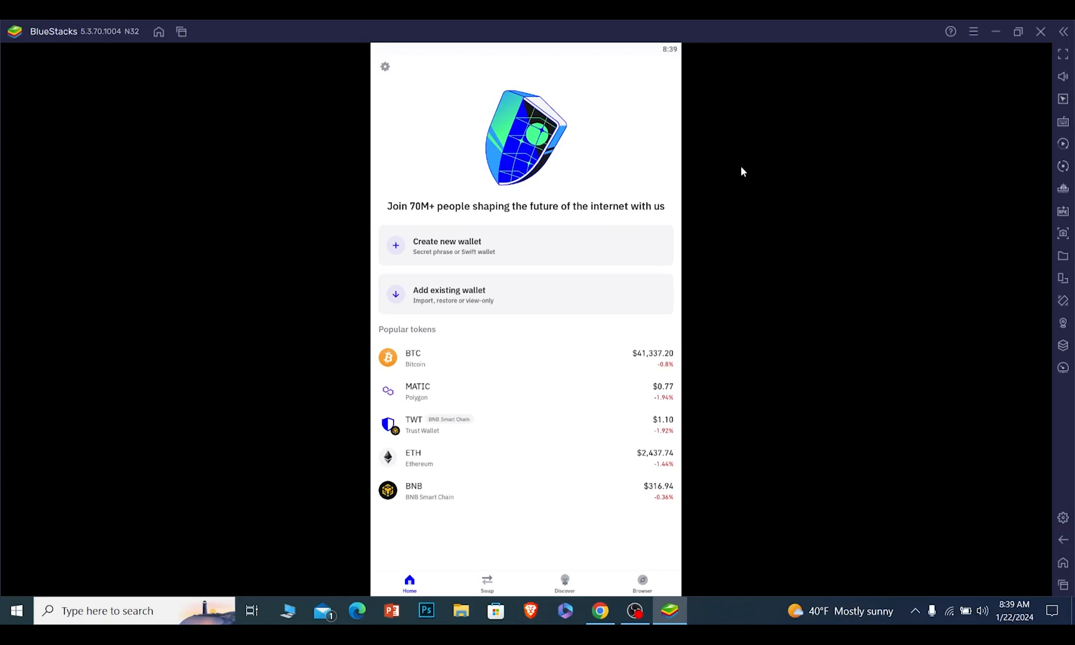
mouse_move(552, 159)
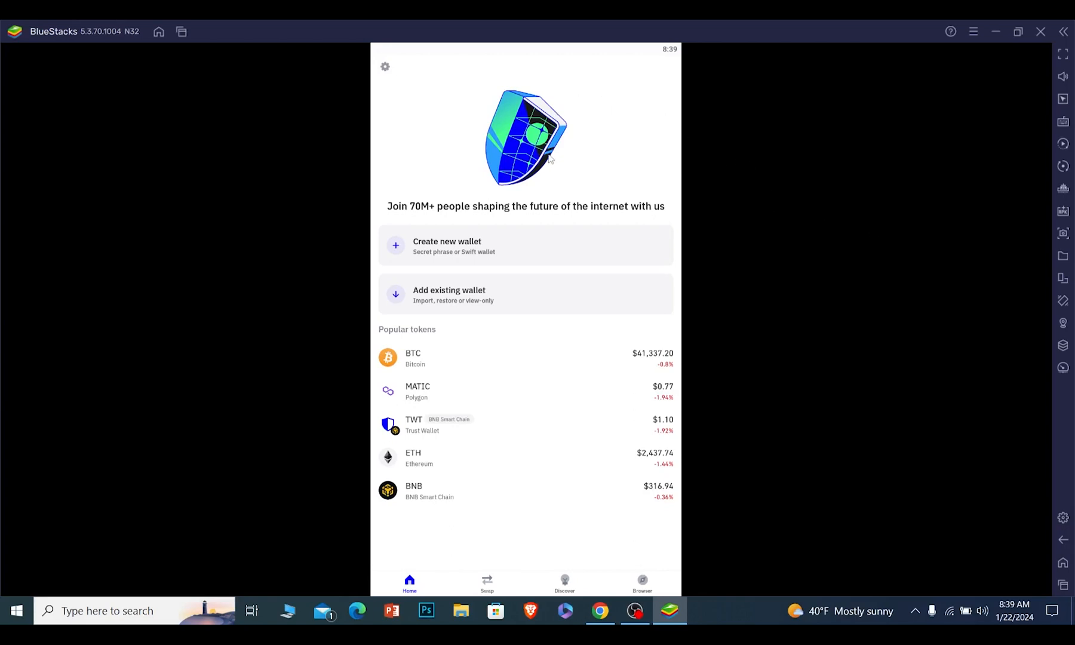
mouse_move(554, 165)
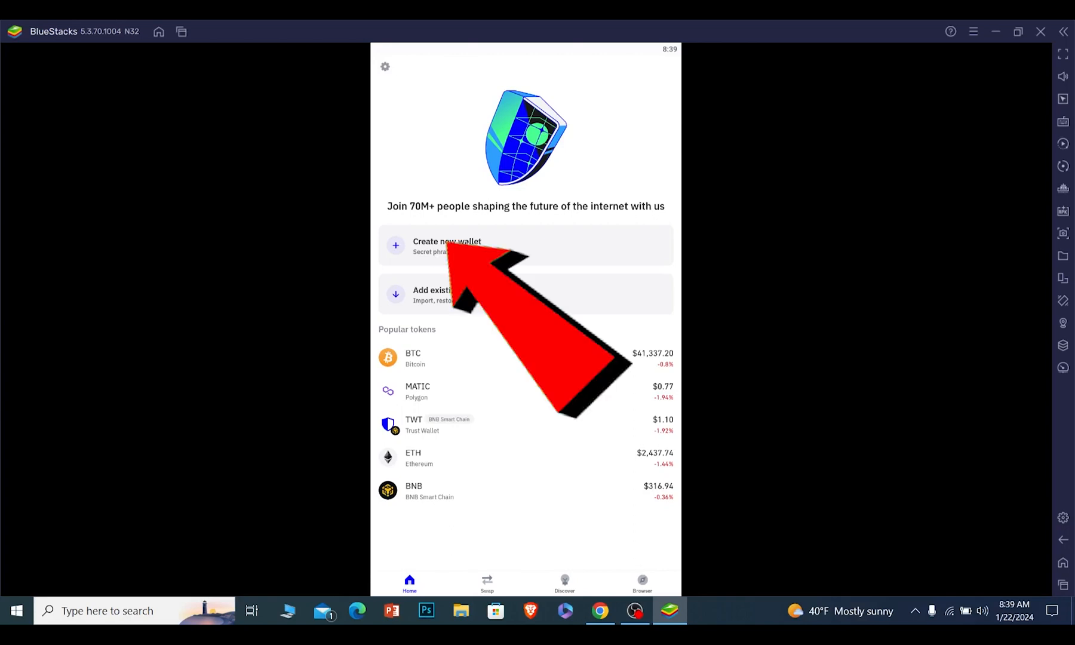
- Create a new wallet, Main Wallet 1, skipping the secret-phrase backup for now
click(446, 245)
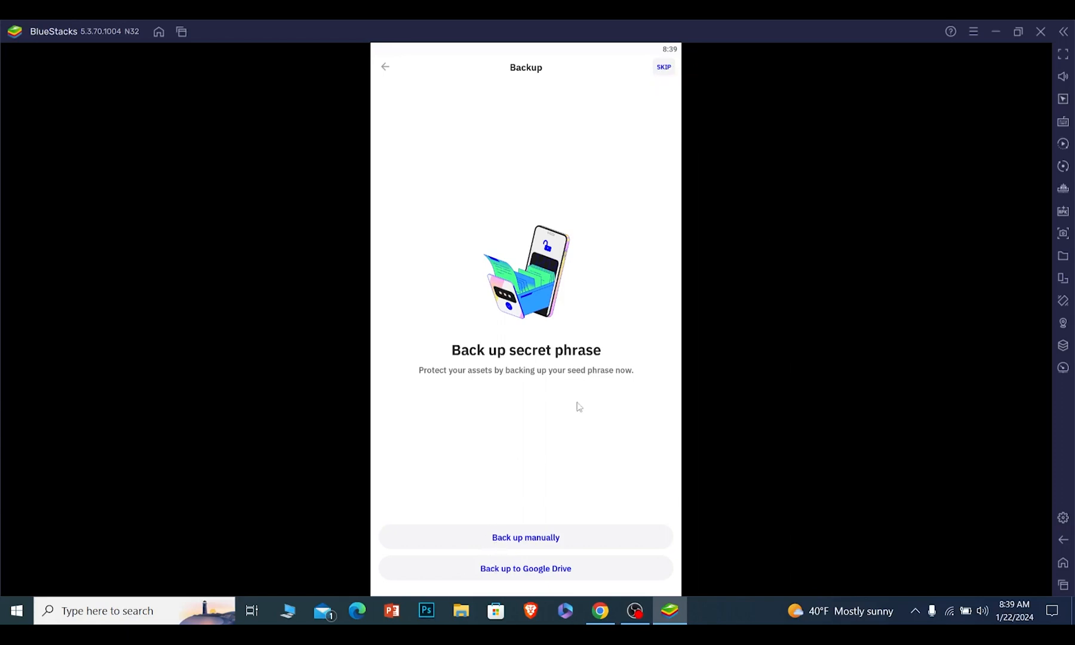
mouse_move(660, 77)
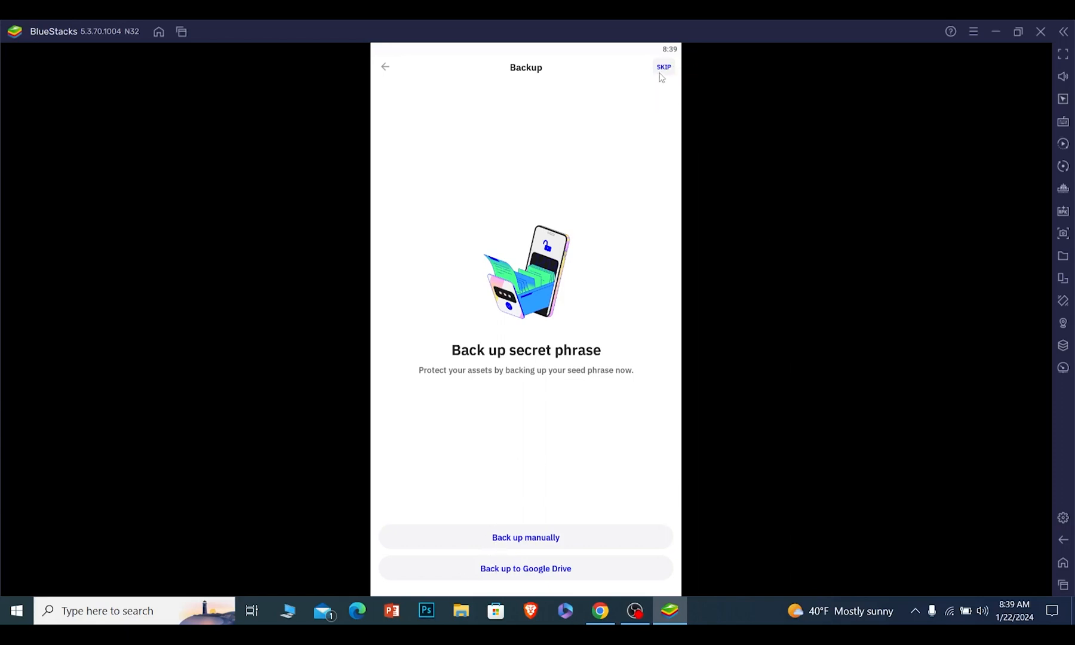
click(663, 66)
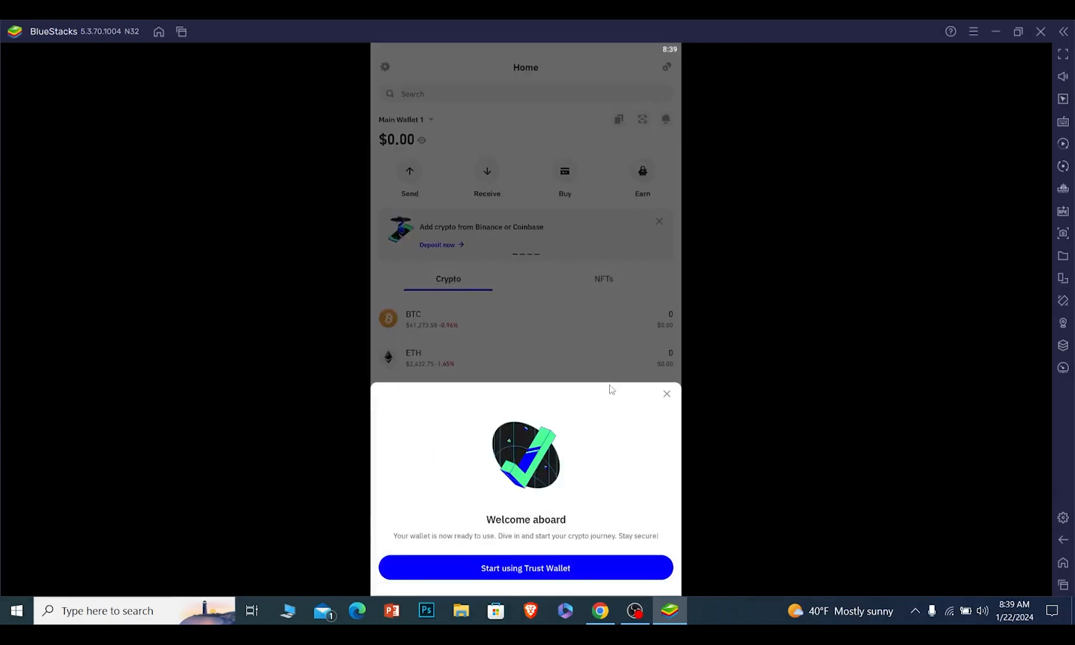
mouse_move(671, 399)
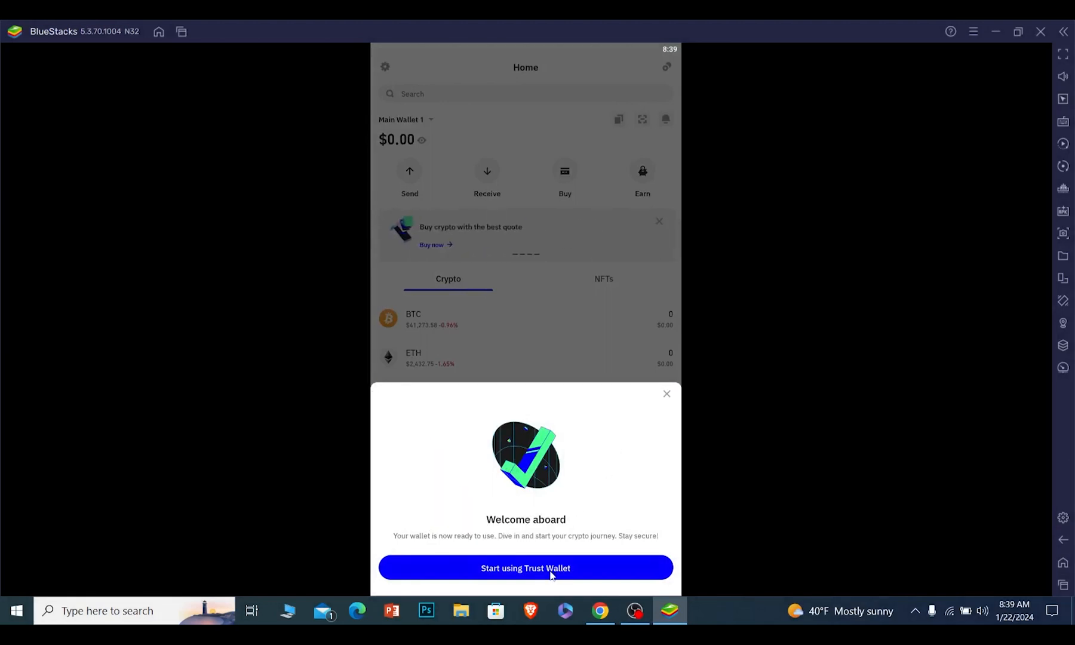
- Dismiss the welcome message, visit Settings, and return to the wallet home screen
click(525, 567)
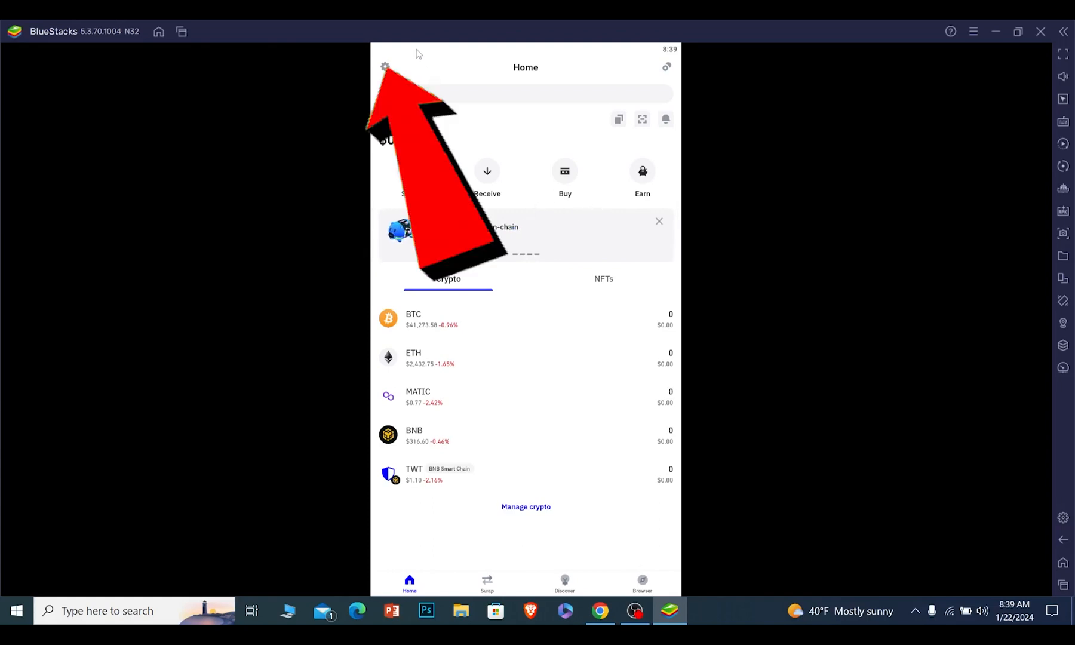
click(386, 66)
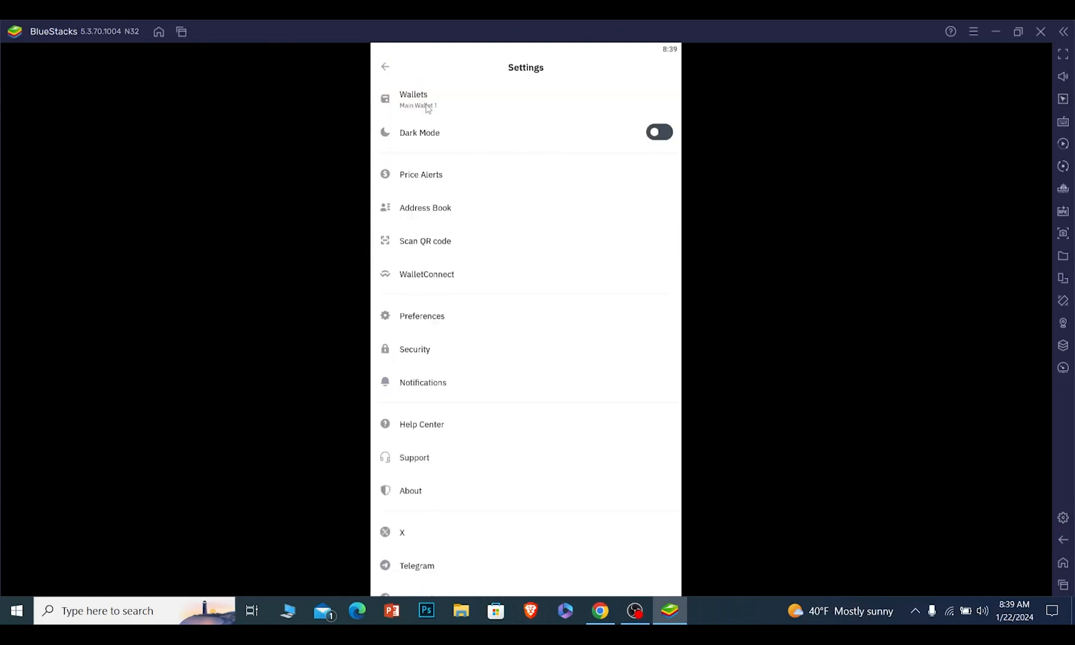
click(385, 66)
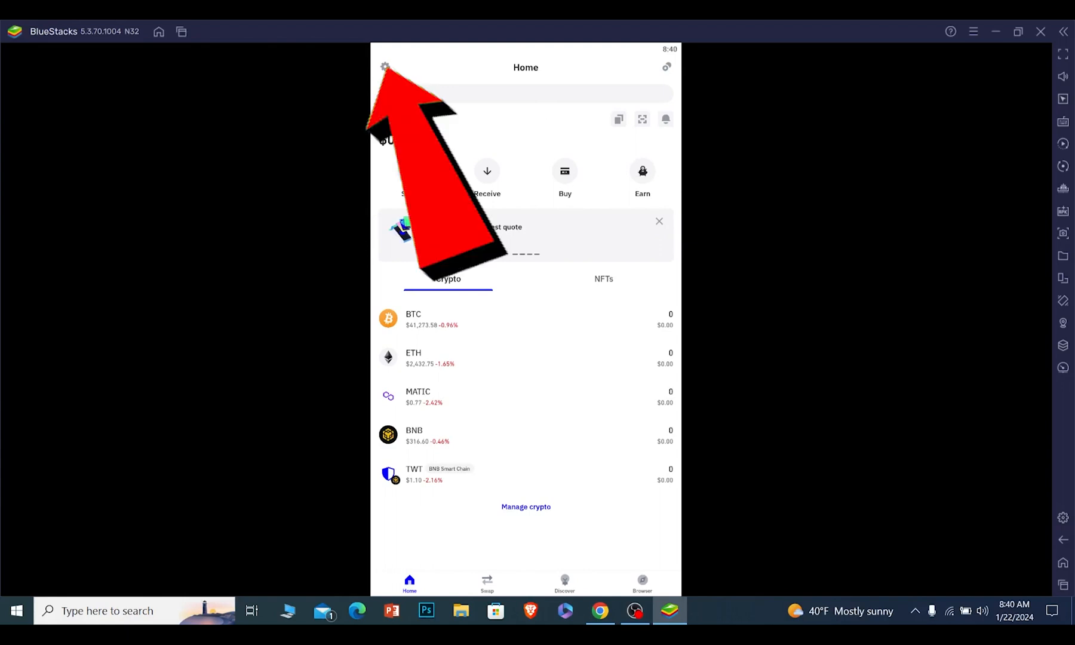
- Reveal Main Wallet 1's 12-word secret phrase via Settings manual backup, then continue
click(385, 66)
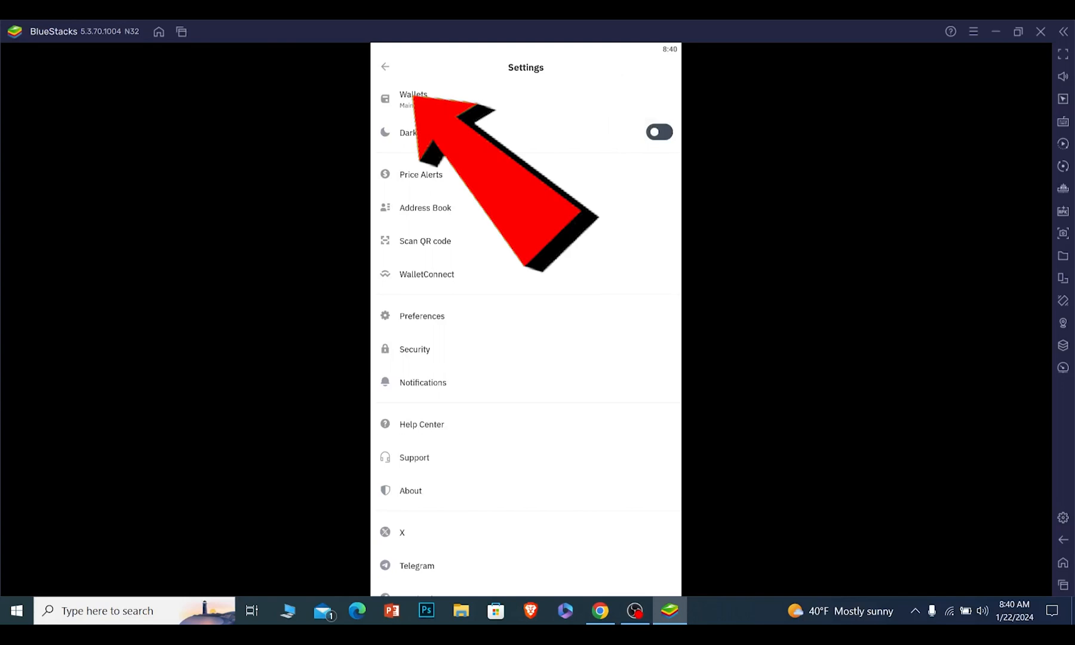
click(413, 99)
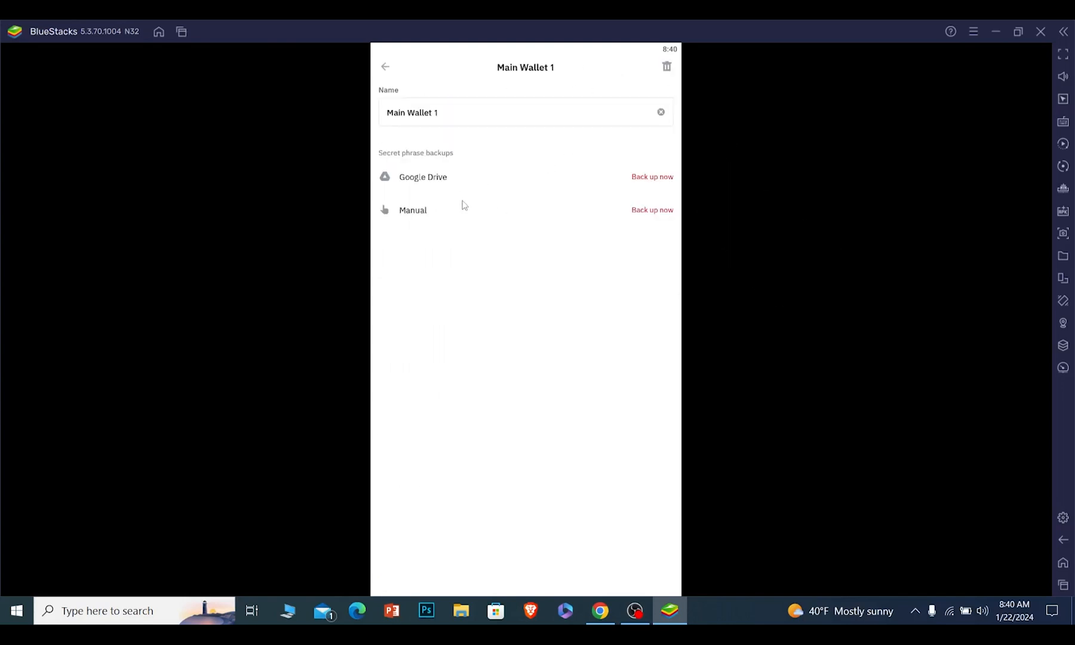
click(650, 209)
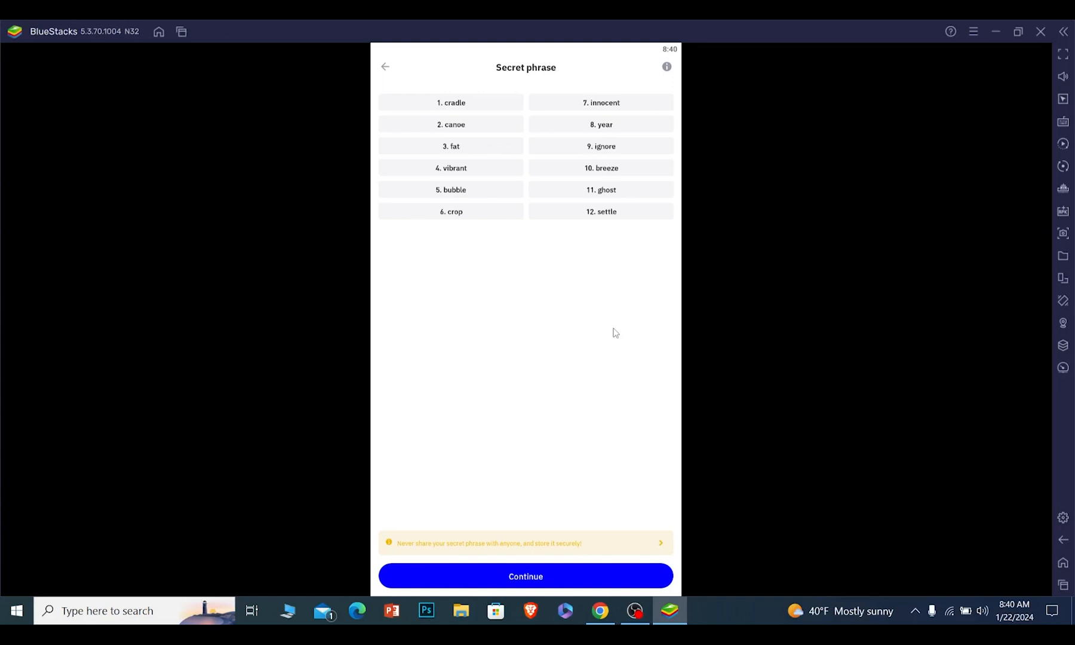
mouse_move(541, 259)
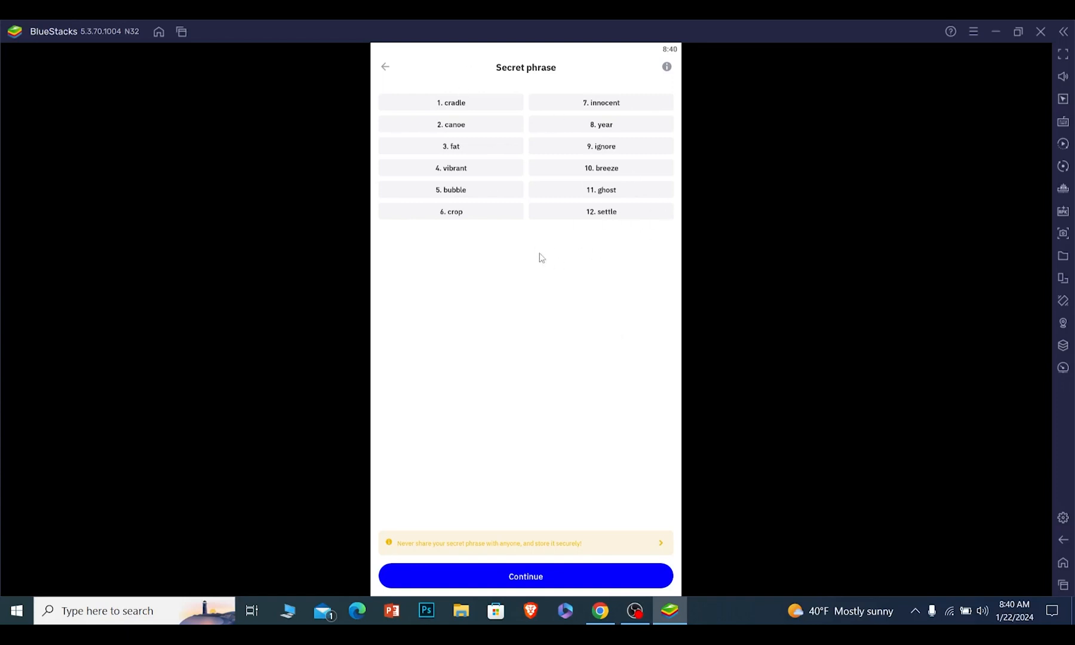
click(524, 576)
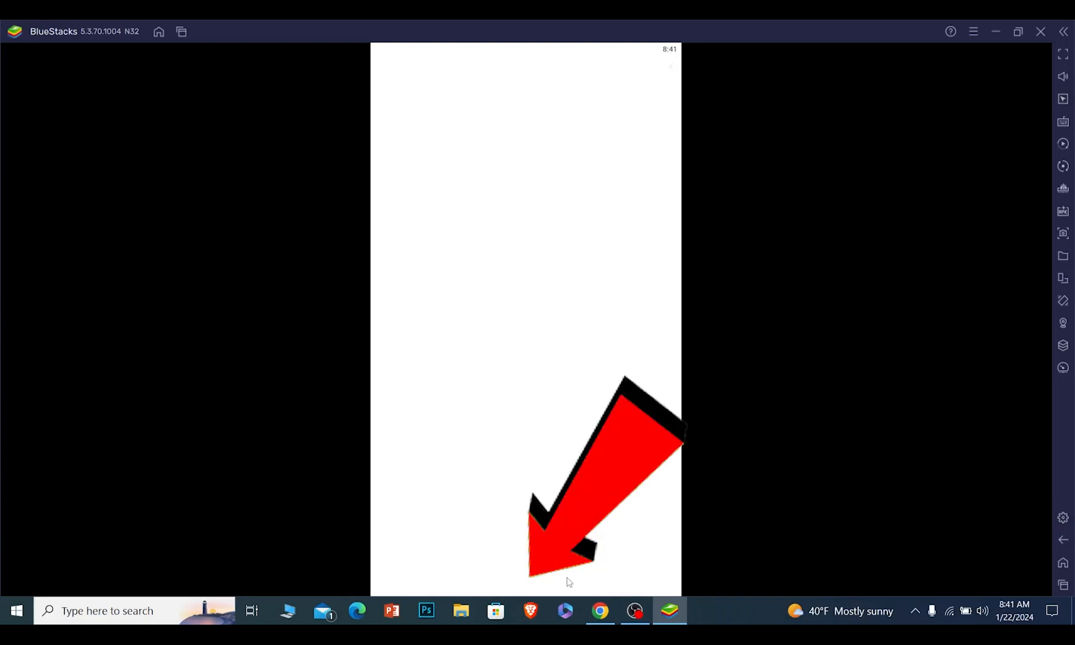